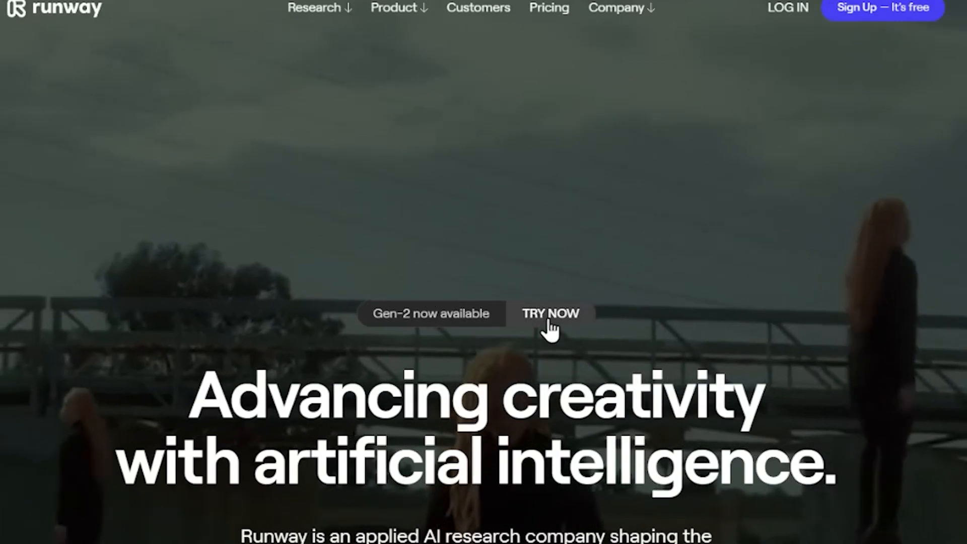
- Enter the signed-in Runway workspace home from the landing page via TRY NOW
{"action": "left_click", "coordinate": [550, 314]}
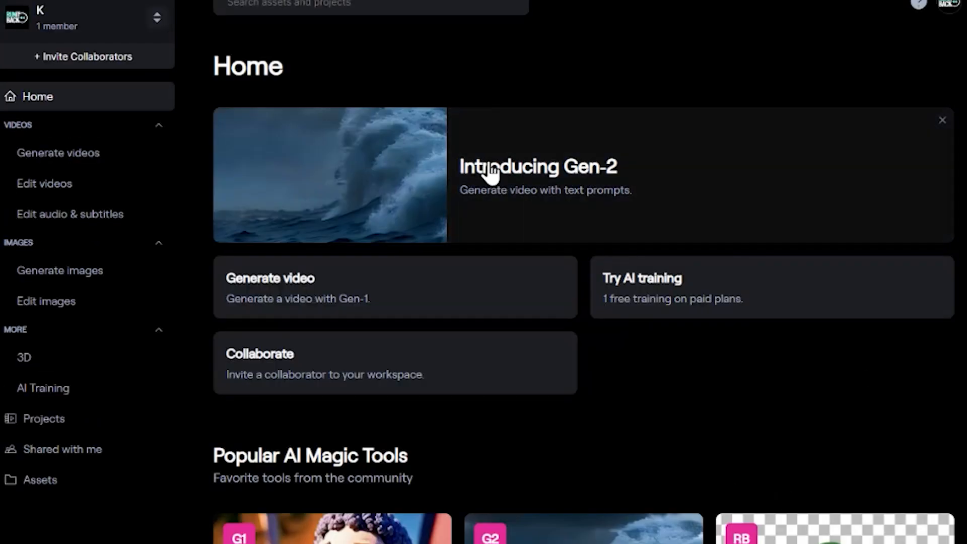
{"action": "mouse_move", "coordinate": [540, 201]}
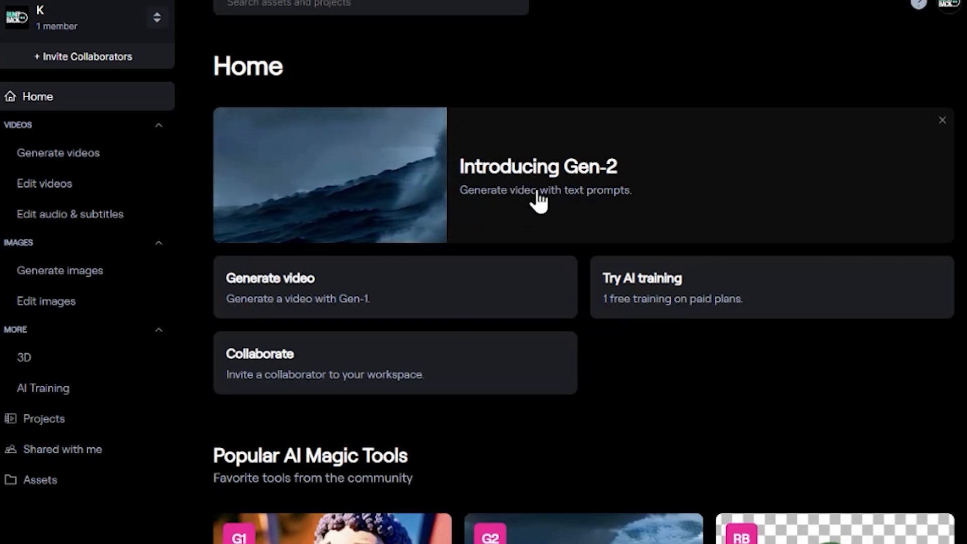
- Start a Gen-2 Text to Video generation with the prompt "Man jumping over a building"
{"action": "left_click", "coordinate": [543, 174]}
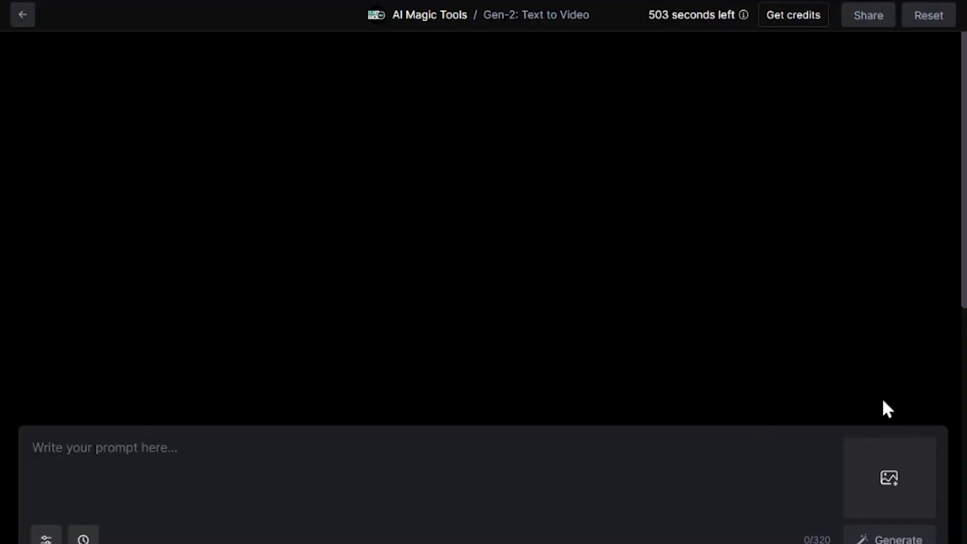
{"action": "mouse_move", "coordinate": [508, 482]}
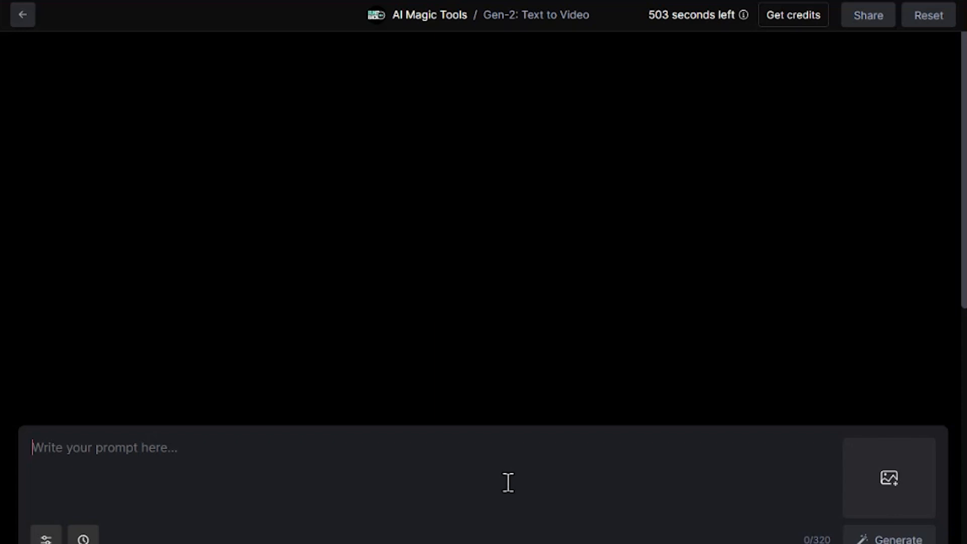
{"action": "type", "text": "Man ju"}
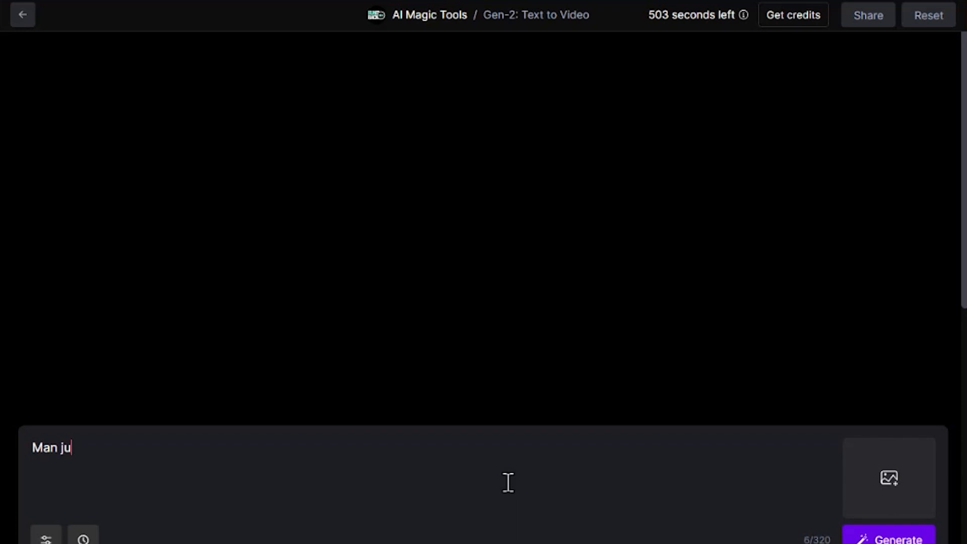
{"action": "type", "text": "mping over a bui"}
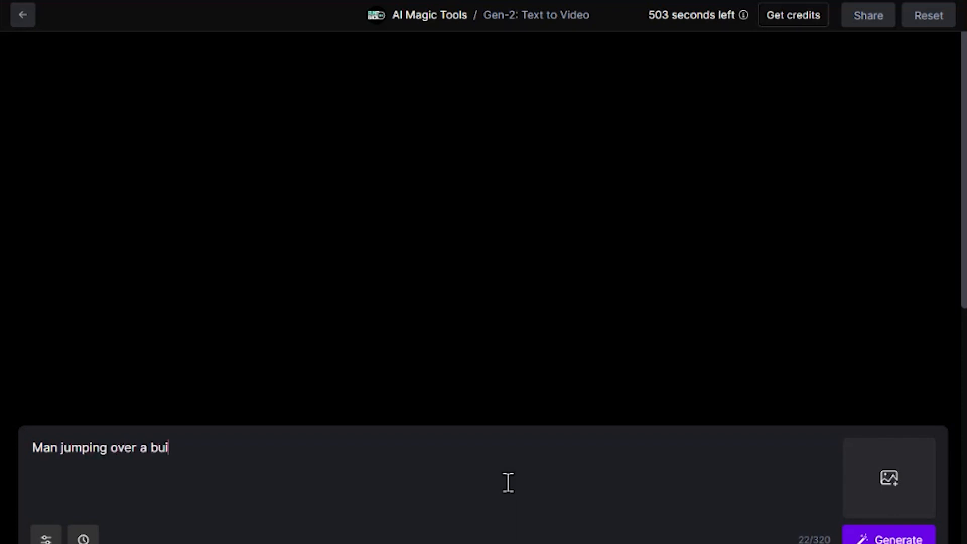
{"action": "type", "text": "lding"}
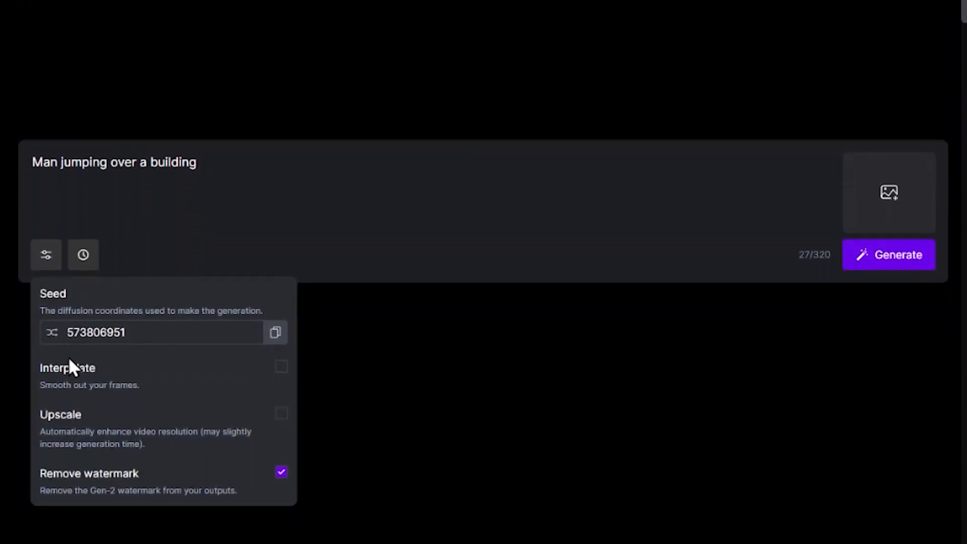
- Enable Upscale, keep Remove watermark on, and view the 4-second Duration note
{"action": "left_click", "coordinate": [281, 366]}
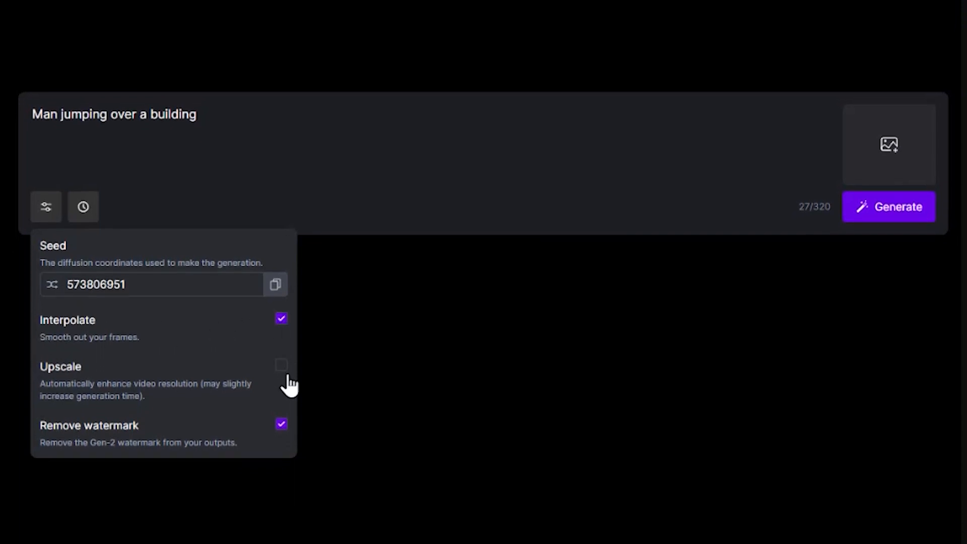
{"action": "mouse_move", "coordinate": [282, 326]}
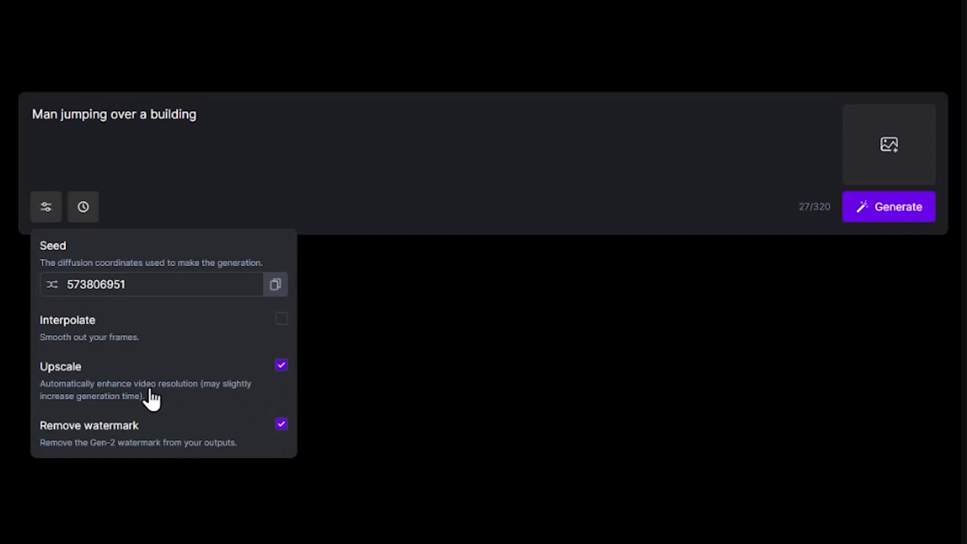
{"action": "mouse_move", "coordinate": [150, 453]}
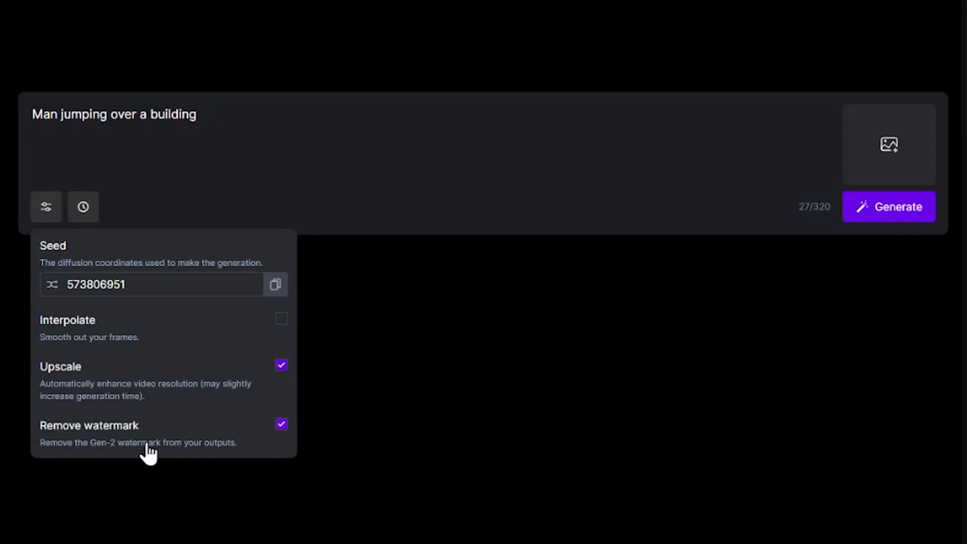
{"action": "left_click", "coordinate": [281, 424]}
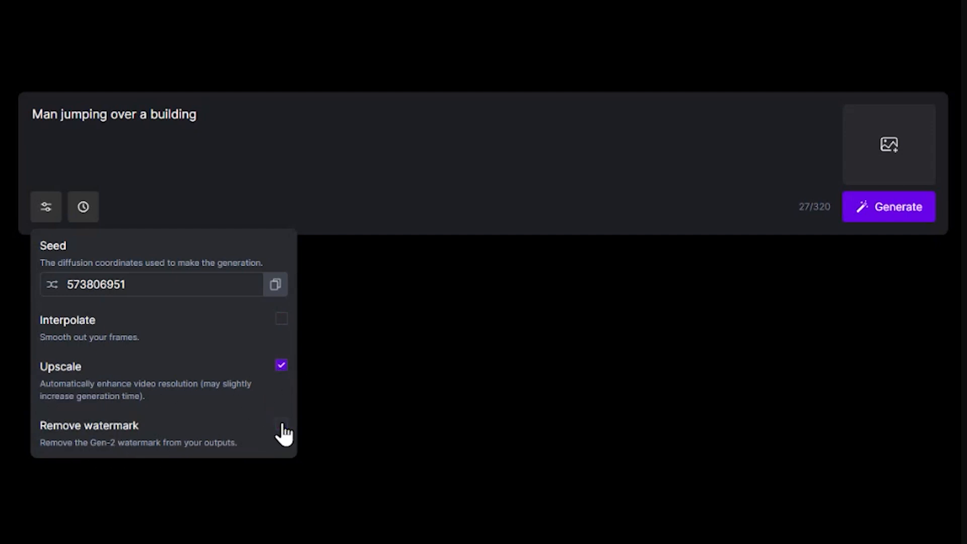
{"action": "left_click", "coordinate": [281, 425]}
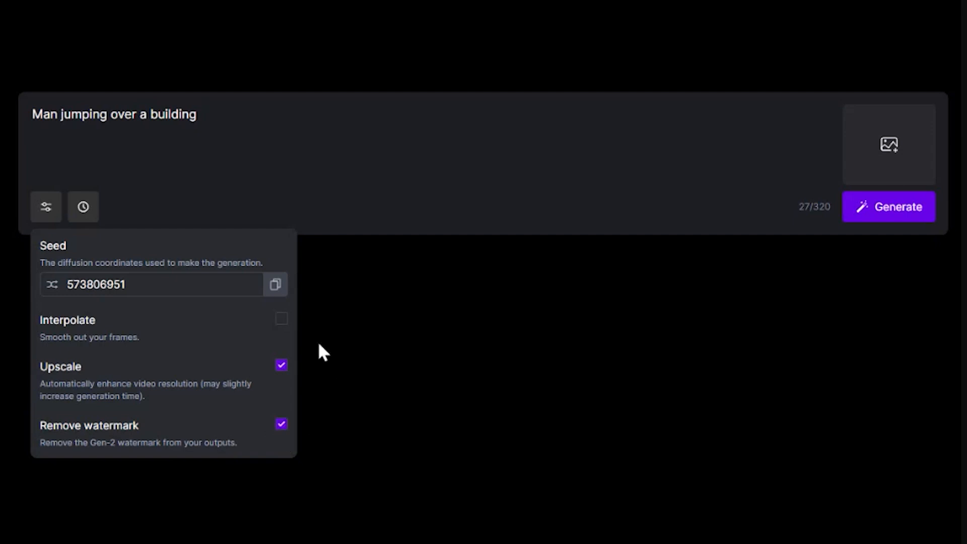
{"action": "left_click", "coordinate": [281, 318]}
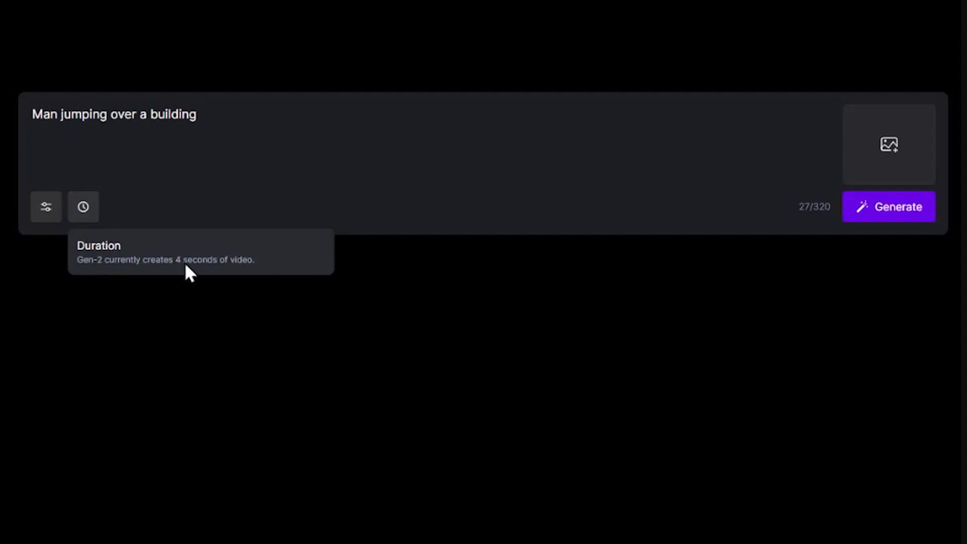
{"action": "mouse_move", "coordinate": [791, 394]}
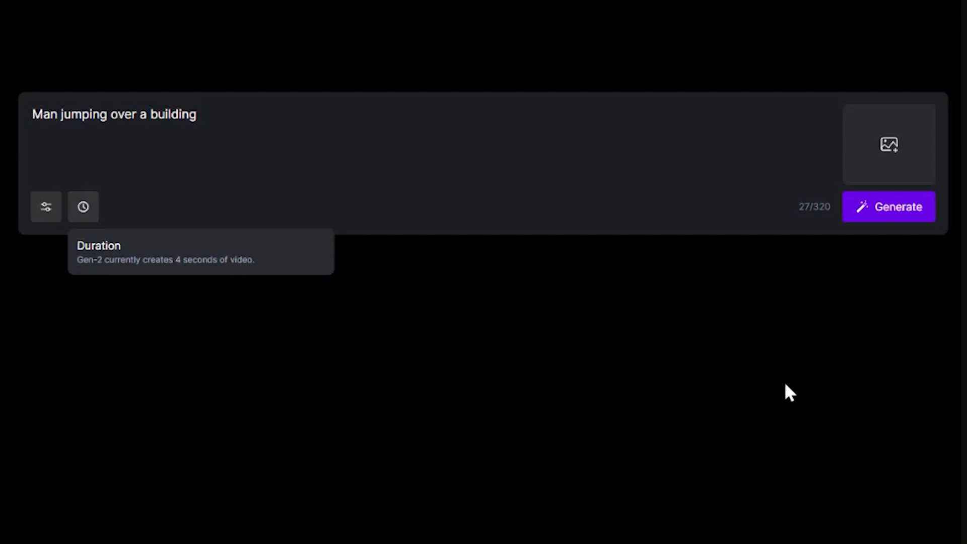
- Generate the first 4-second video of the man on a building ledge and view the result
{"action": "left_click", "coordinate": [889, 145]}
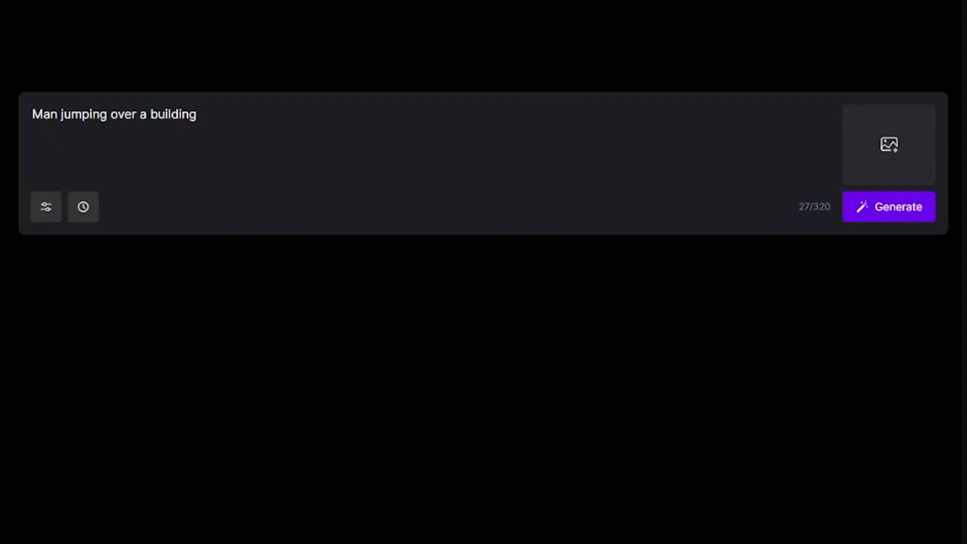
{"action": "mouse_move", "coordinate": [888, 222]}
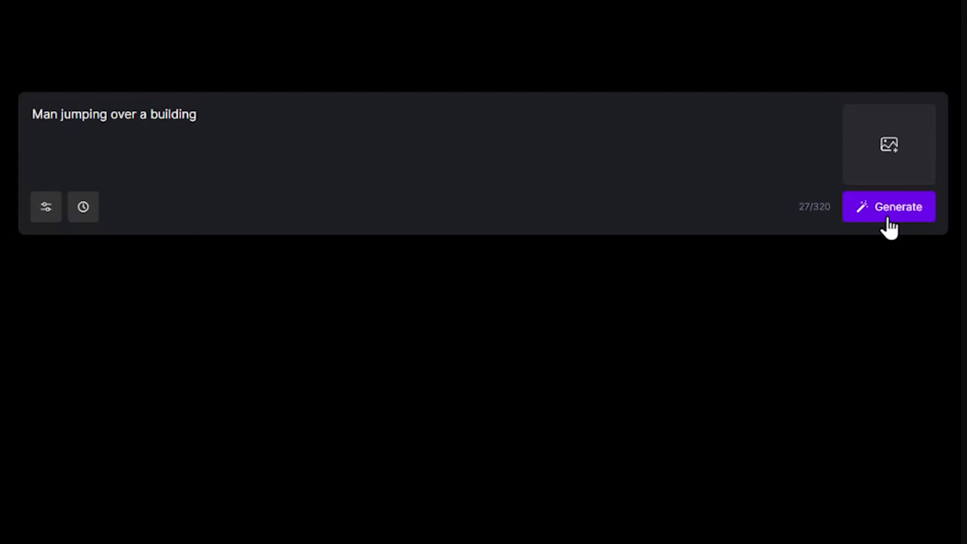
{"action": "left_click", "coordinate": [889, 206]}
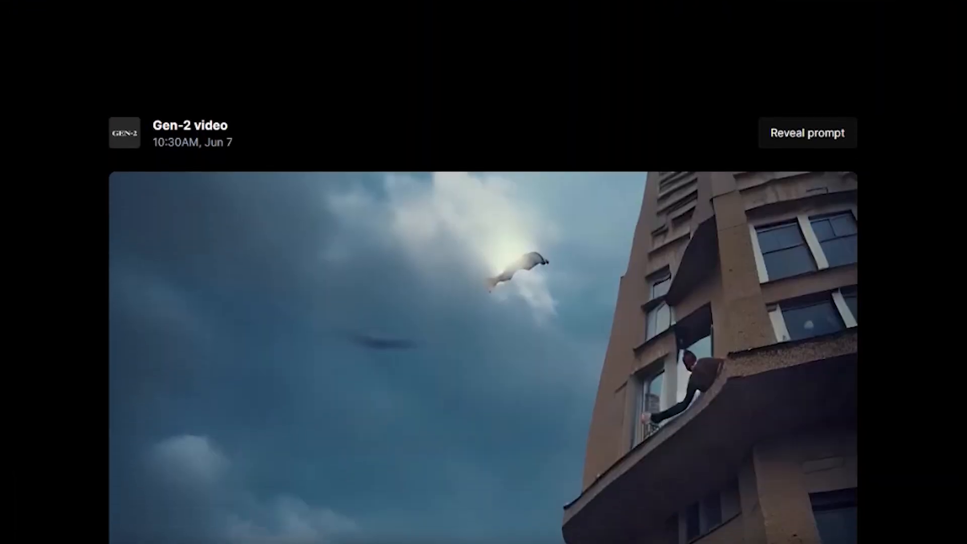
{"action": "scroll", "scroll_direction": "down", "scroll_amount": 3}
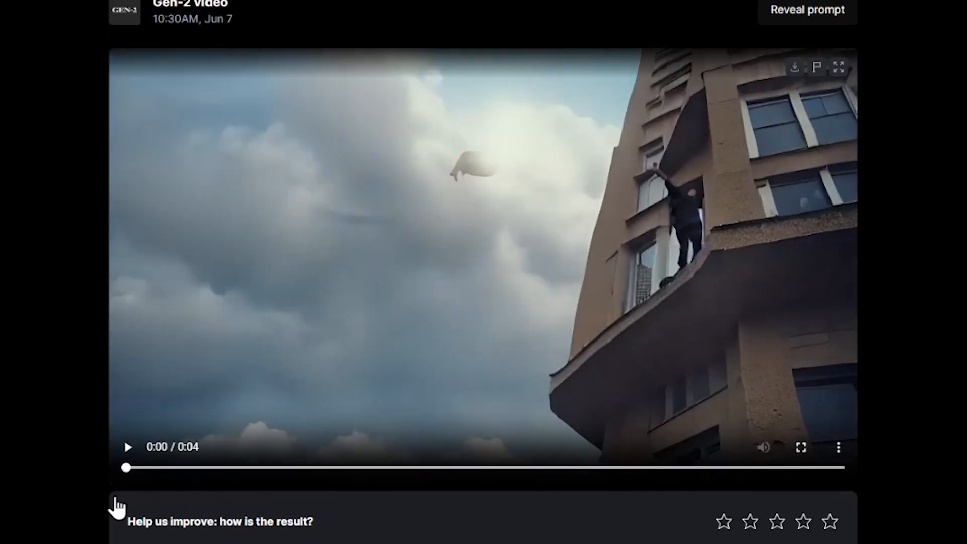
{"action": "scroll", "scroll_direction": "down", "scroll_amount": 3}
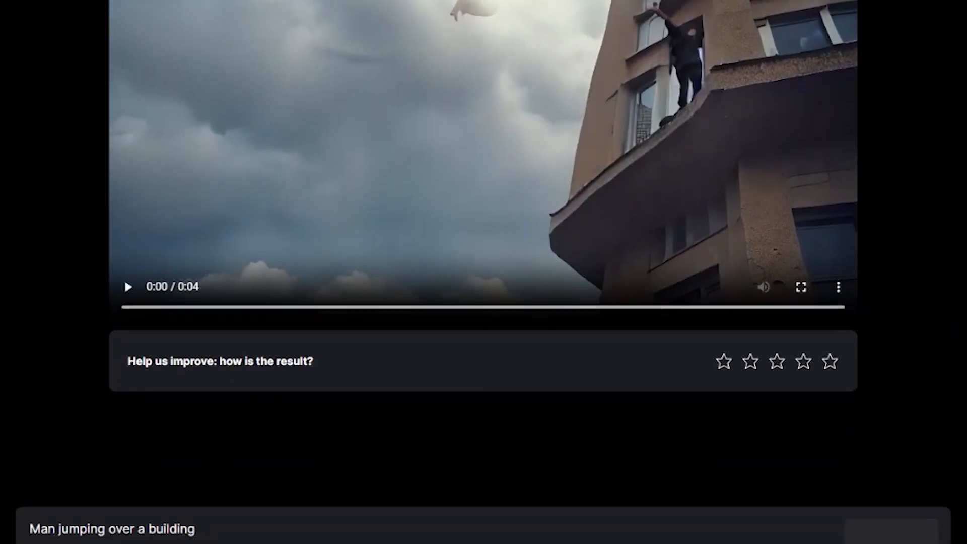
{"action": "left_click", "coordinate": [43, 506]}
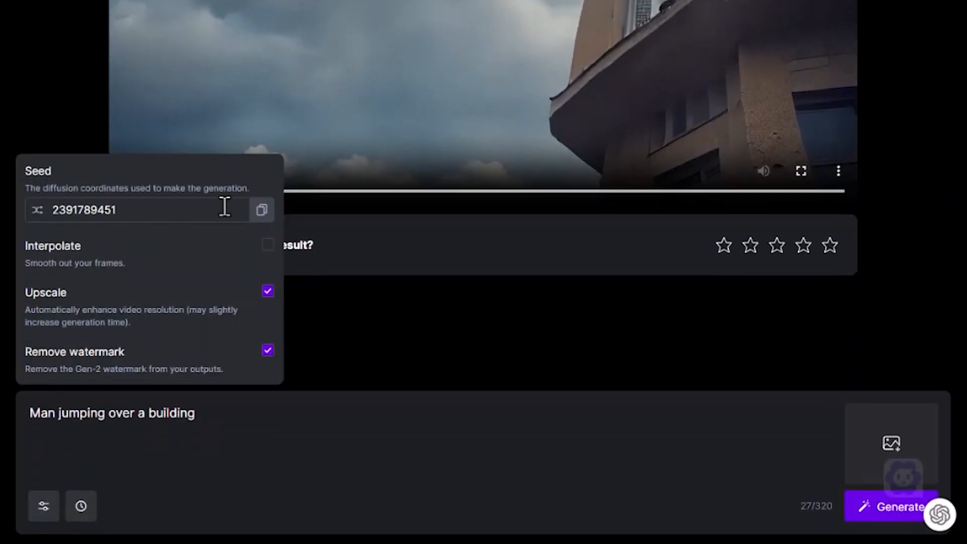
{"action": "mouse_move", "coordinate": [244, 498]}
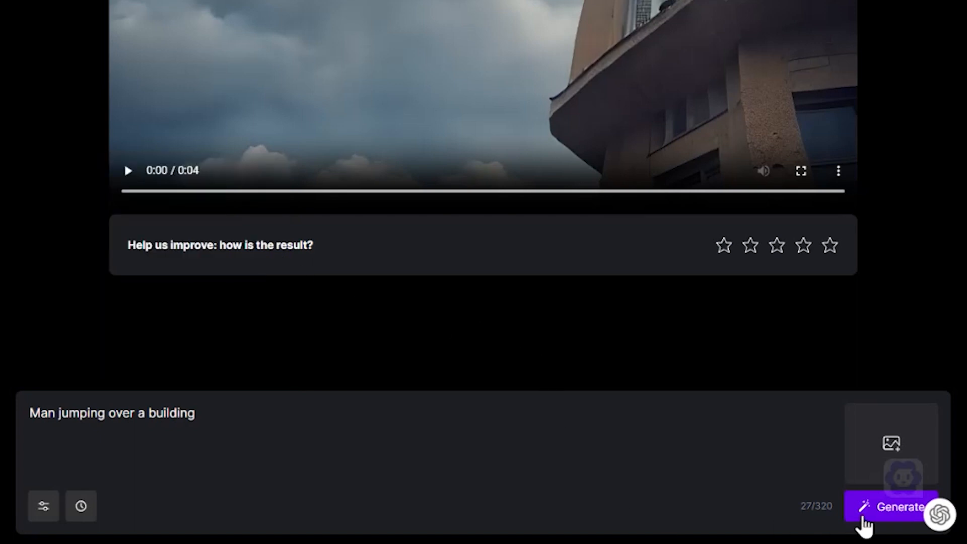
{"action": "left_click", "coordinate": [901, 507]}
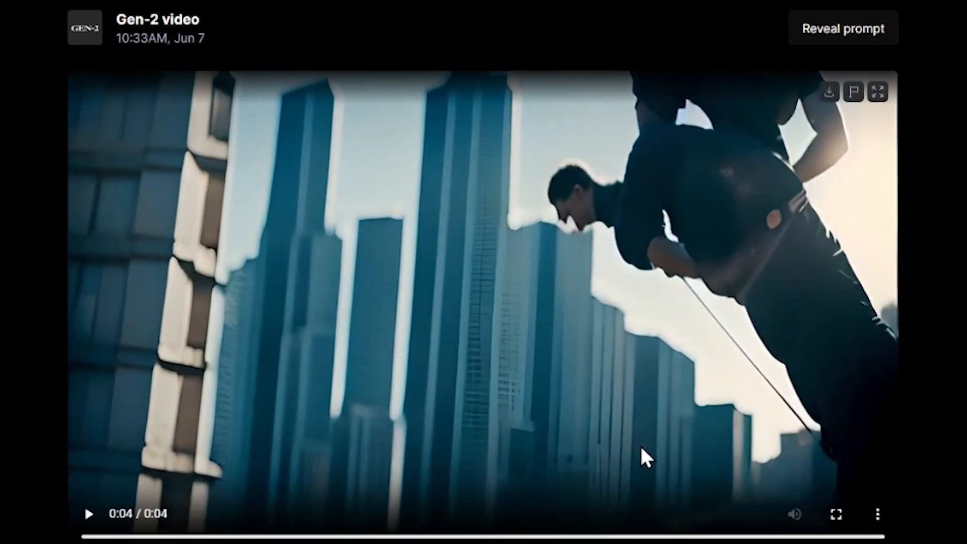
- Scroll to view both generated videos, the skyscraper clip above the ledge clip
{"action": "scroll", "scroll_direction": "down", "scroll_amount": 3}
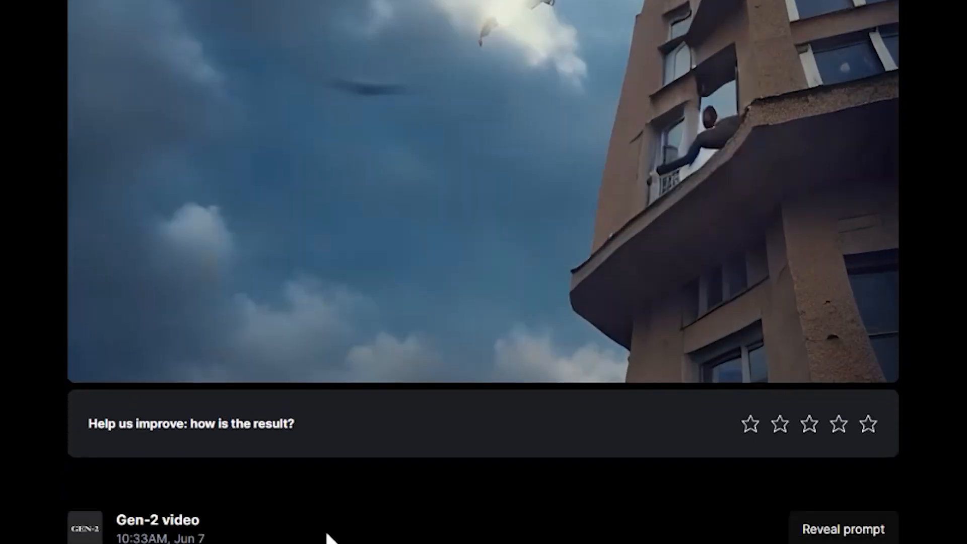